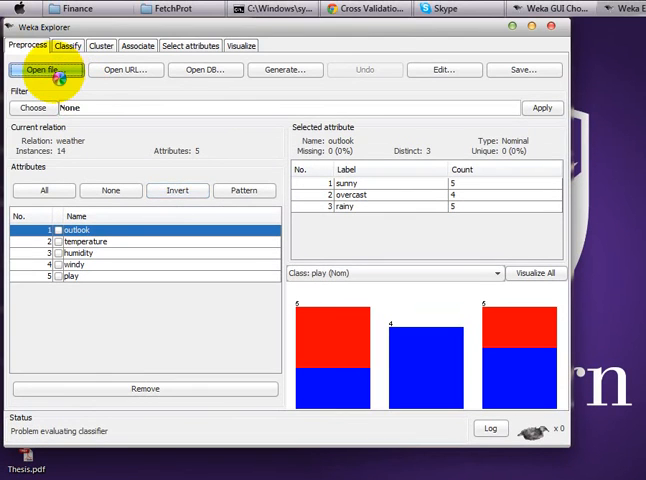
- Load weather.arff from the data folder into the Preprocess tab
{"action": "left_click", "coordinate": [46, 69]}
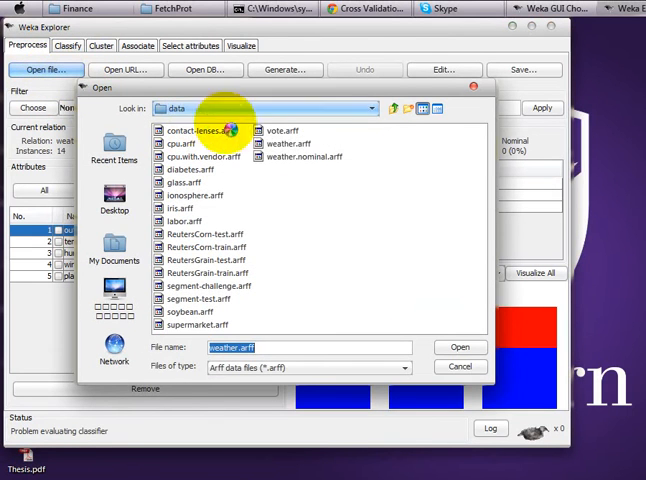
{"action": "left_click", "coordinate": [290, 145]}
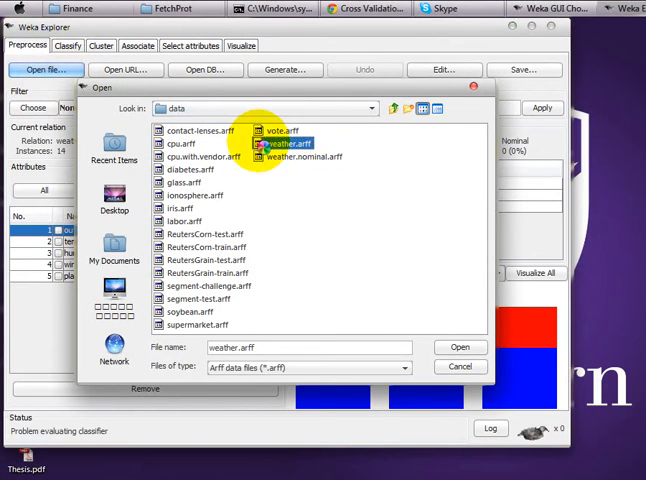
{"action": "left_click", "coordinate": [459, 347]}
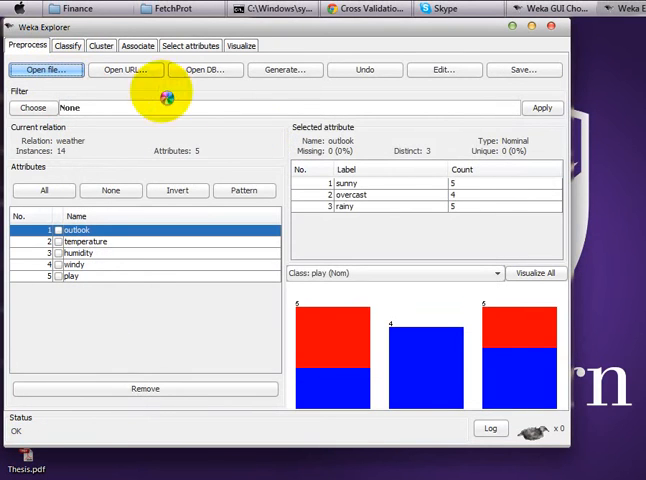
- Run NaiveBayes on the Classify tab with Use training set as the test option
{"action": "left_click", "coordinate": [67, 45]}
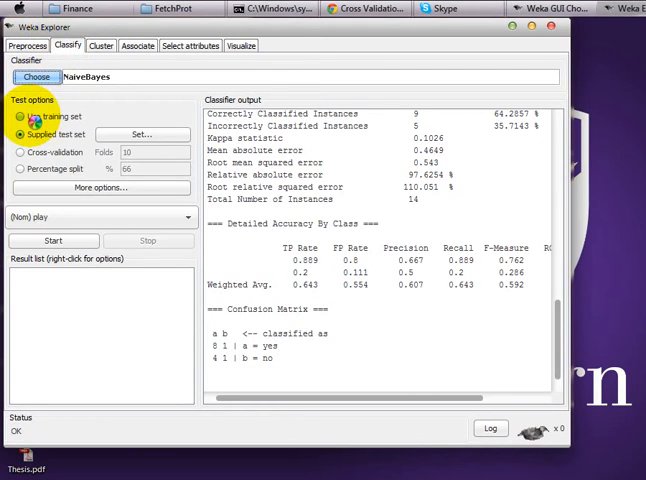
{"action": "left_click", "coordinate": [19, 117]}
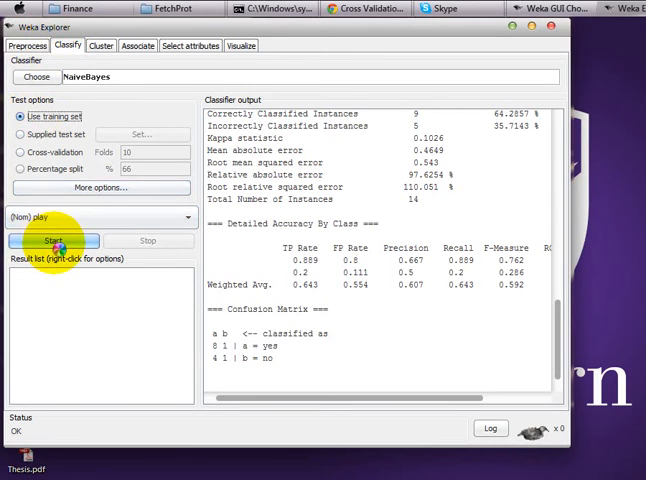
{"action": "left_click", "coordinate": [41, 241]}
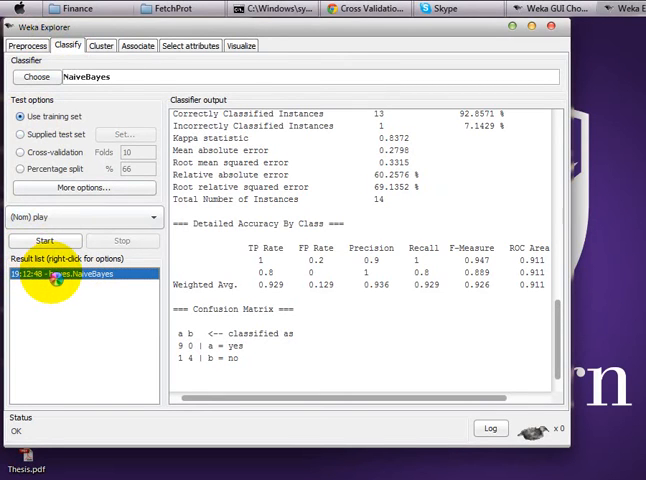
- Save the training-set NaiveBayes model to the Desktop as 'Training'
{"action": "right_click", "coordinate": [55, 273]}
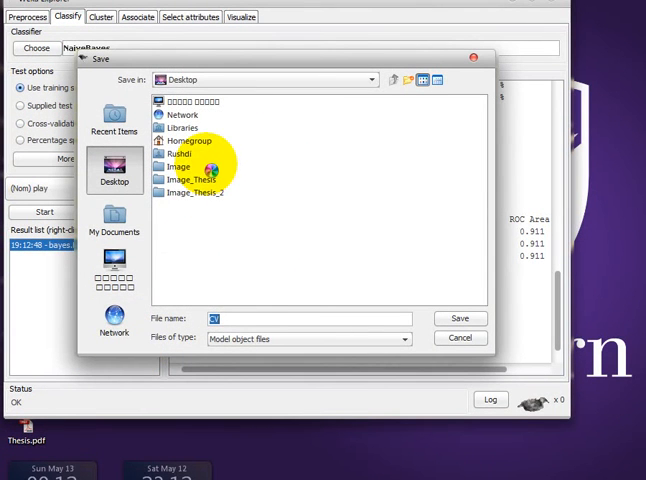
{"action": "type", "text": "Training"}
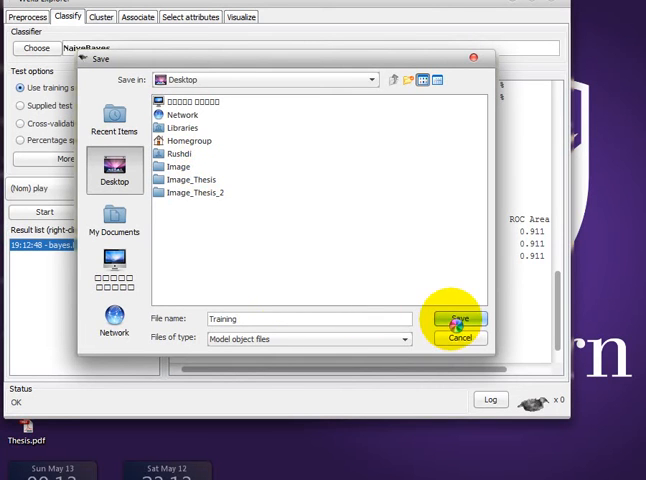
{"action": "left_click", "coordinate": [457, 319]}
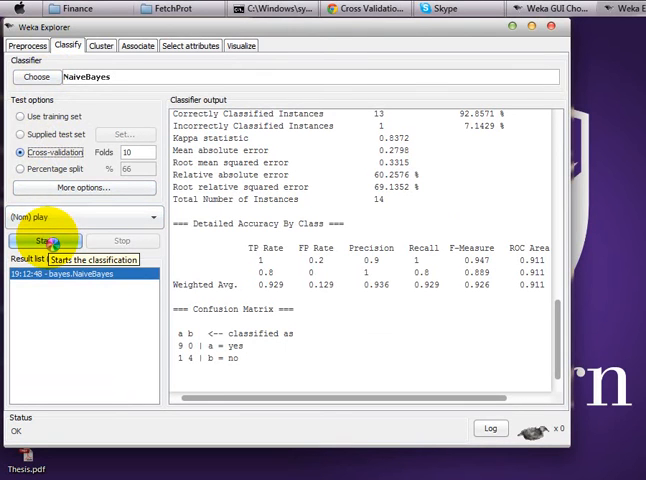
- Run 10-fold cross-validation NaiveBayes and compare it with the training-set result
{"action": "left_click", "coordinate": [45, 240]}
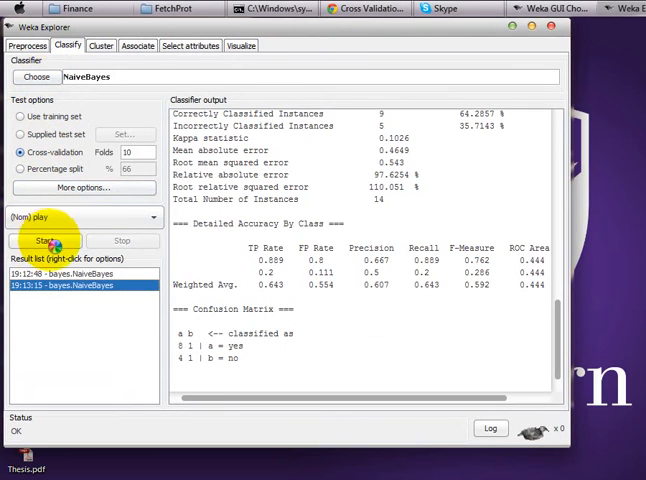
{"action": "left_click", "coordinate": [75, 272]}
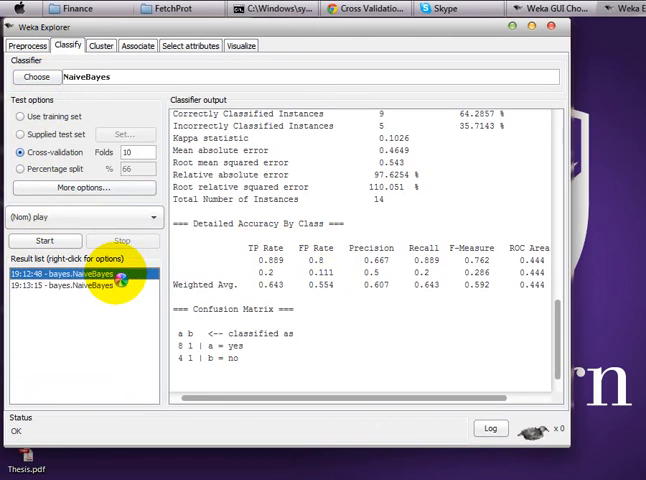
{"action": "left_click", "coordinate": [75, 274]}
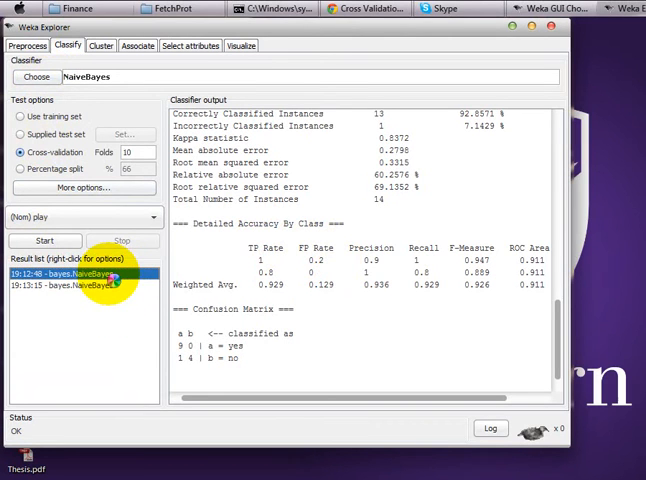
{"action": "left_click", "coordinate": [80, 285]}
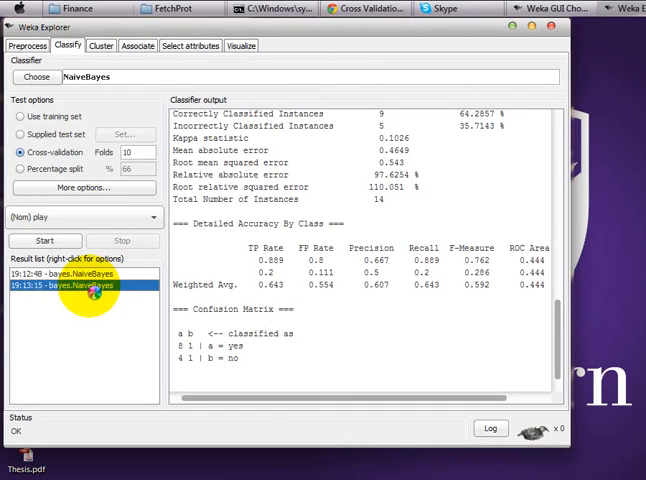
- Save the cross-validation NaiveBayes model from its result entry to the Desktop
{"action": "right_click", "coordinate": [76, 287]}
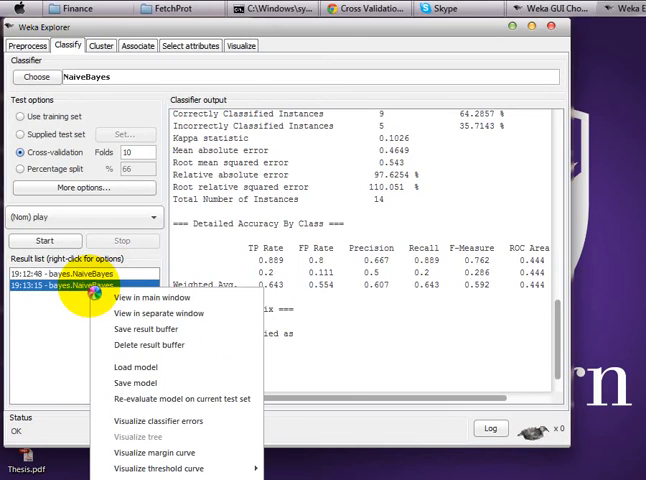
{"action": "left_click", "coordinate": [136, 382]}
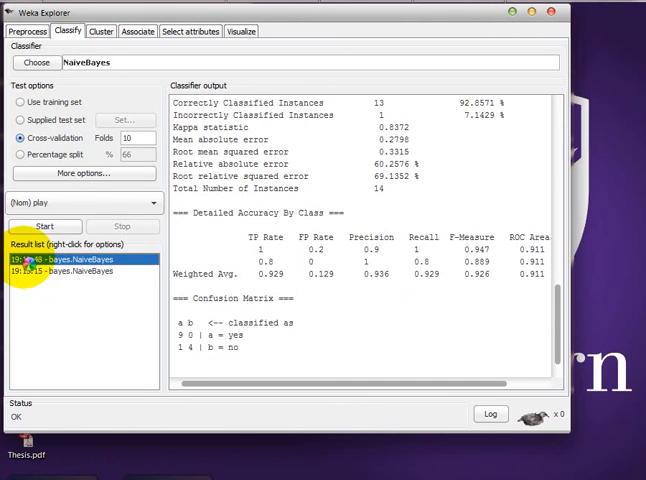
- Check Training.model's Properties for its size, 3.90 KB, then close them
{"action": "left_click", "coordinate": [70, 271]}
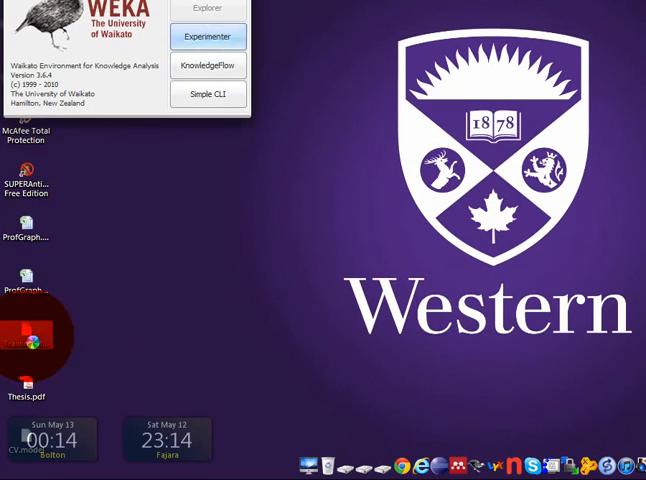
{"action": "right_click", "coordinate": [25, 345]}
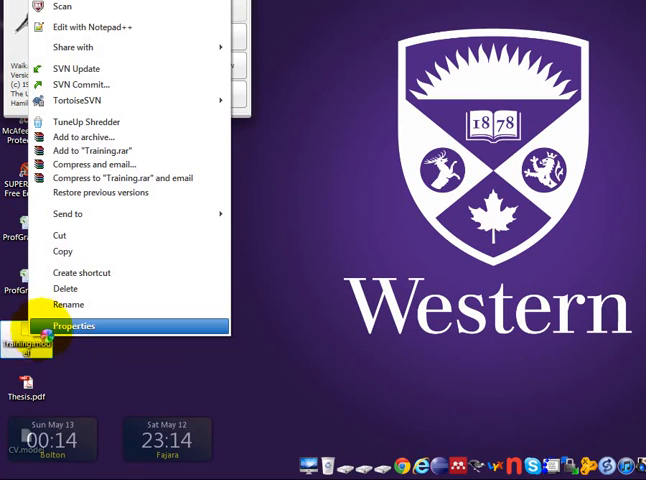
{"action": "left_click", "coordinate": [77, 326]}
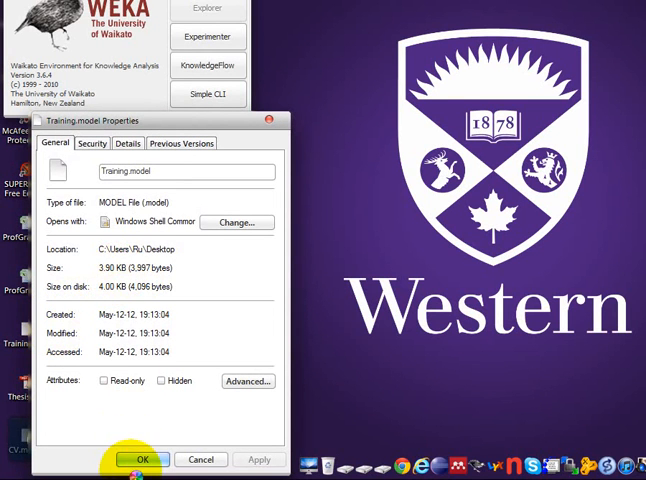
{"action": "left_click", "coordinate": [141, 460]}
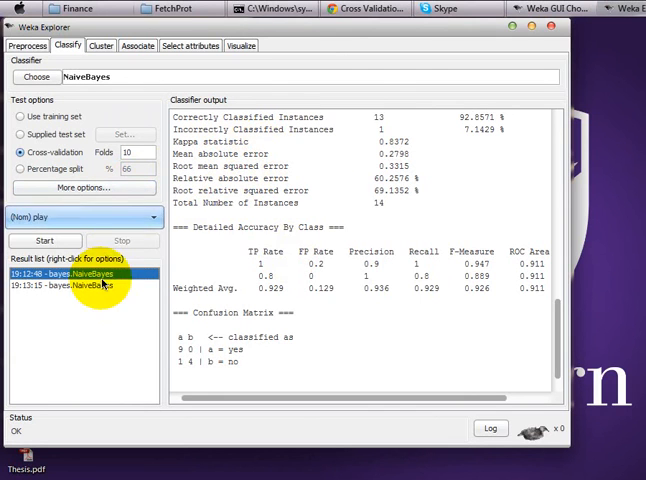
{"action": "left_click", "coordinate": [80, 285]}
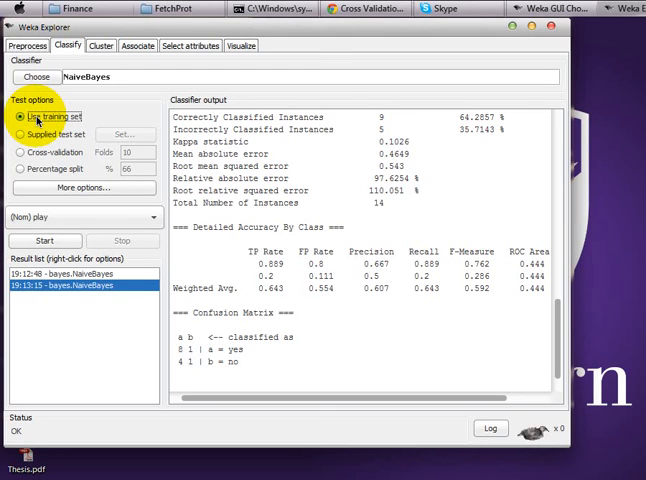
{"action": "left_click", "coordinate": [19, 152]}
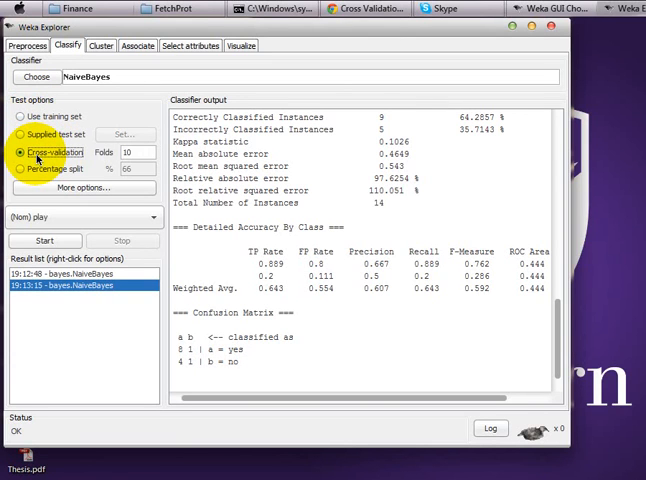